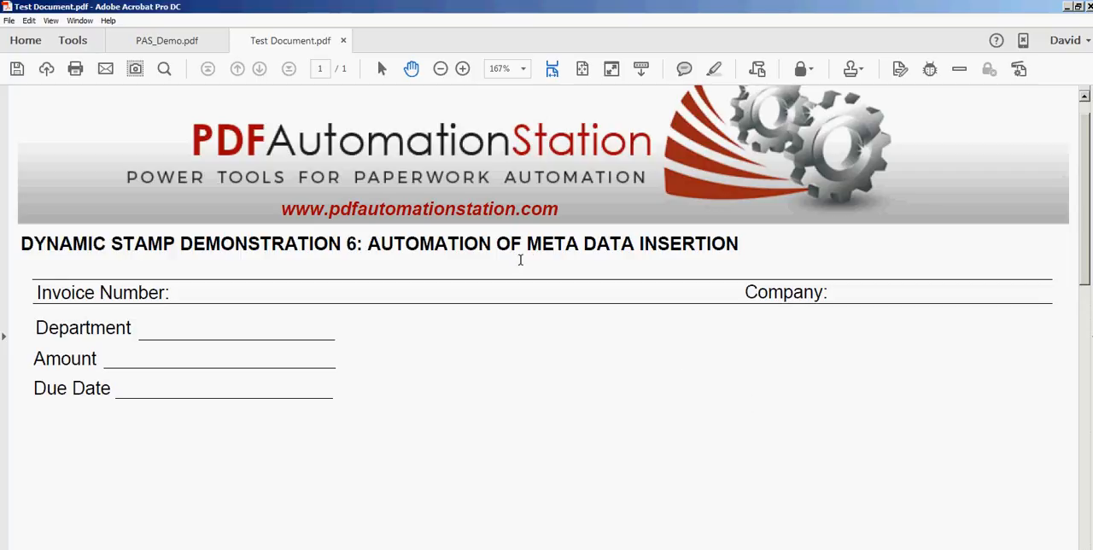
pyautogui.moveTo(558, 385)
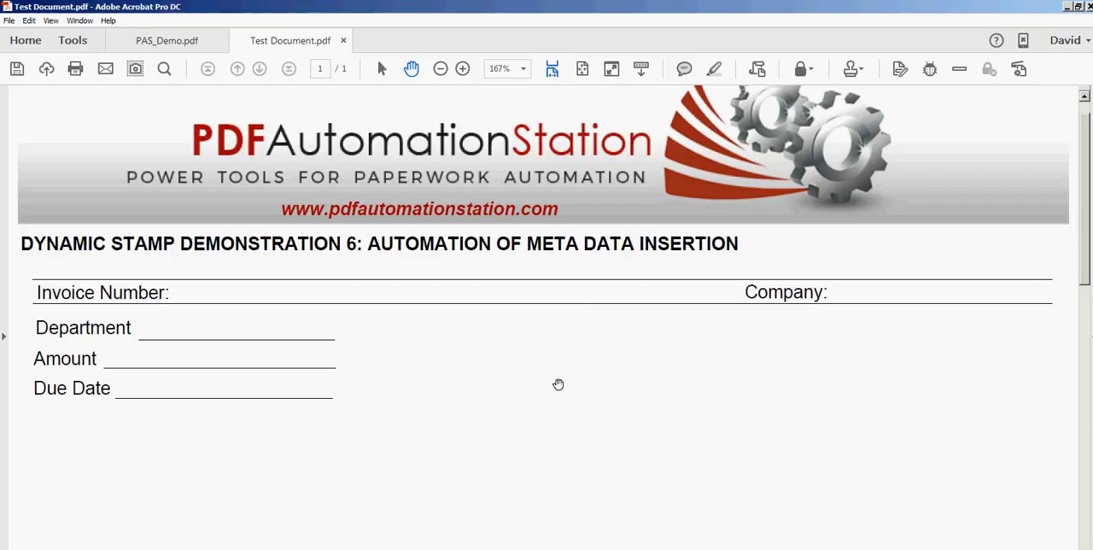
pyautogui.moveTo(435, 372)
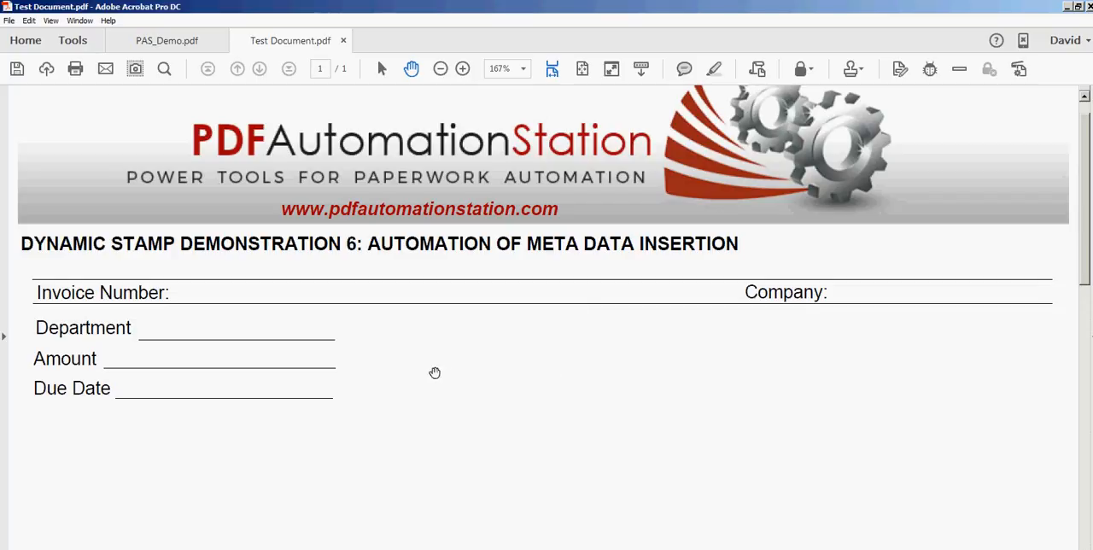
pyautogui.moveTo(349, 344)
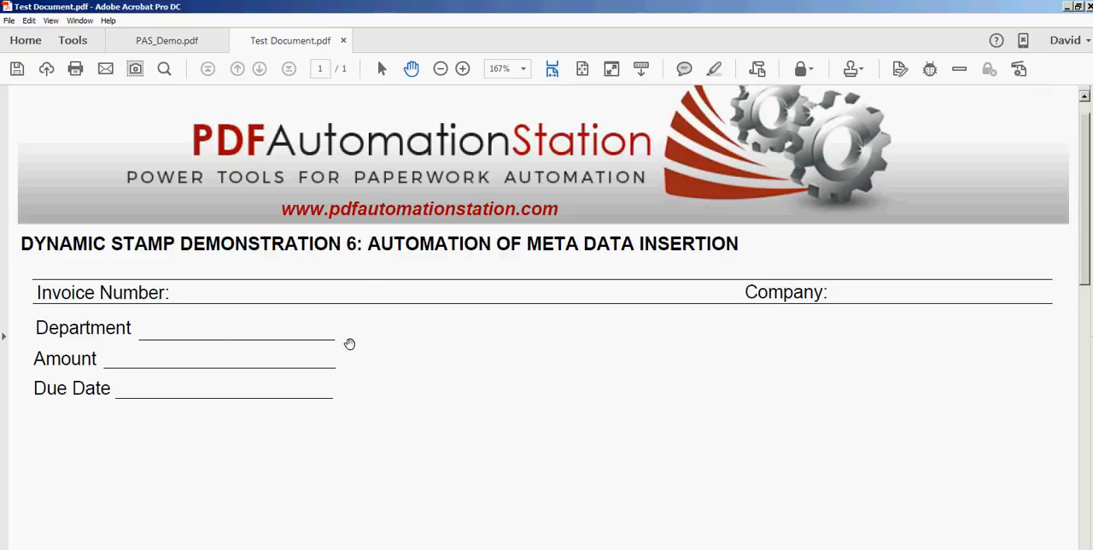
pyautogui.moveTo(167, 305)
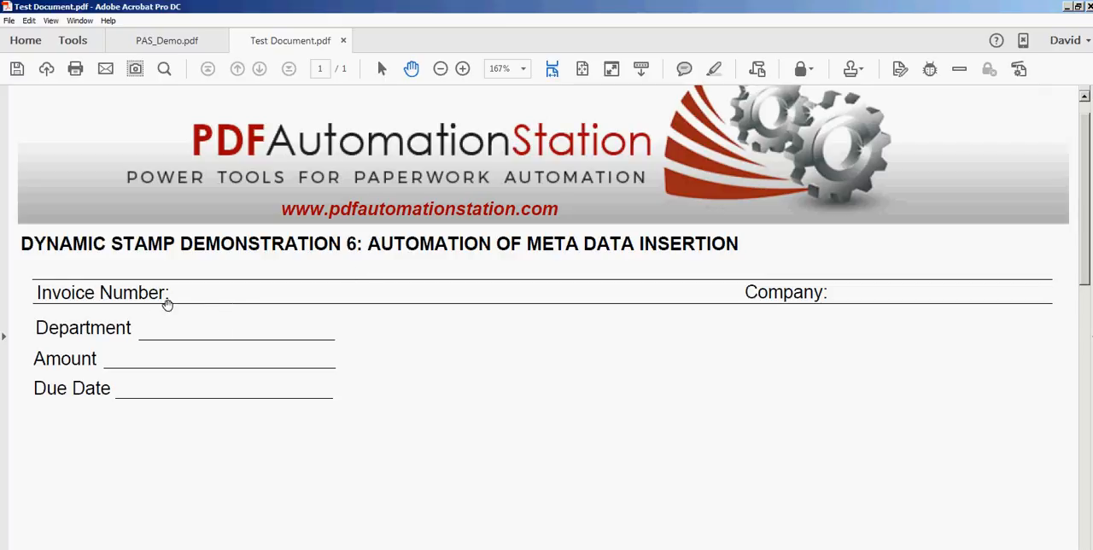
pyautogui.moveTo(450, 414)
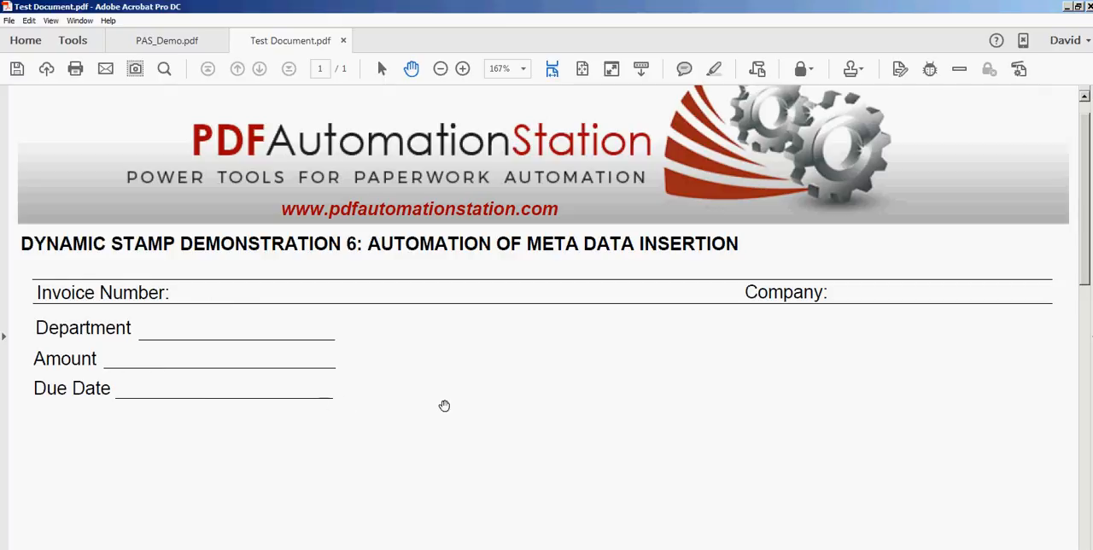
pyautogui.moveTo(457, 387)
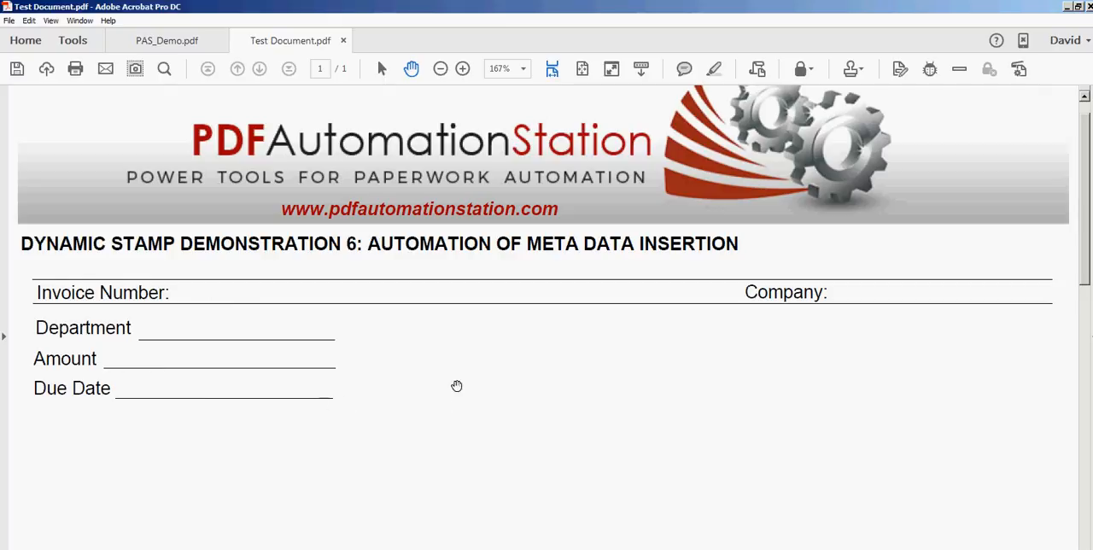
pyautogui.moveTo(451, 379)
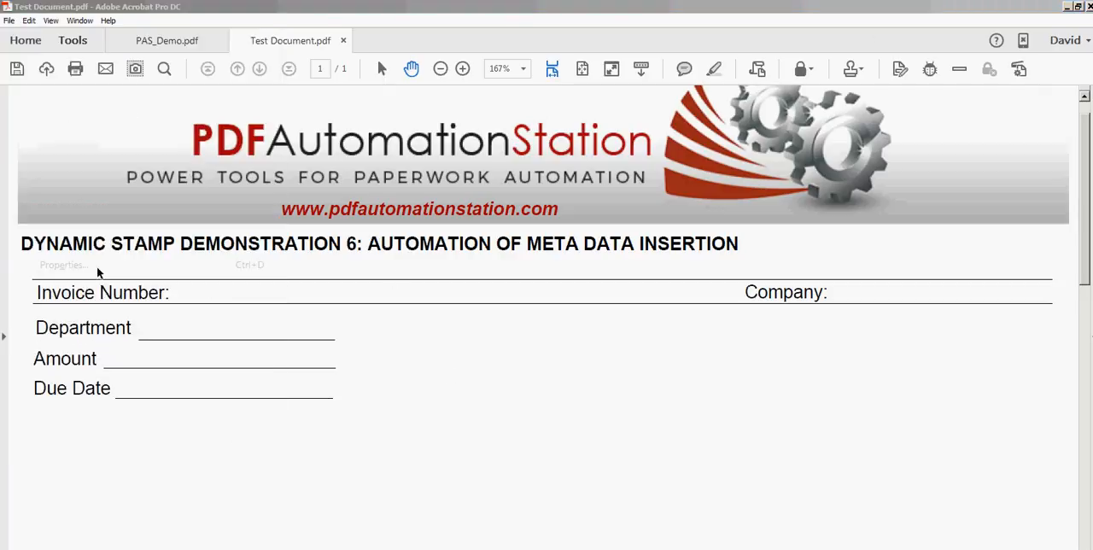
# Step: Place the dynamic invoice stamp and enter company ABC Corp and amount $1,222.54
pyautogui.click(63, 264)
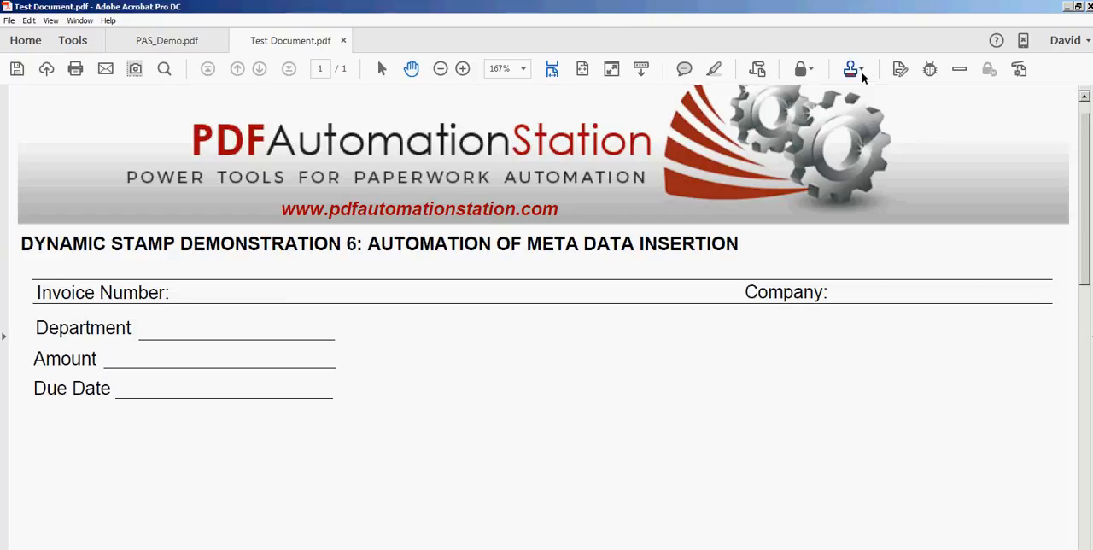
pyautogui.click(851, 68)
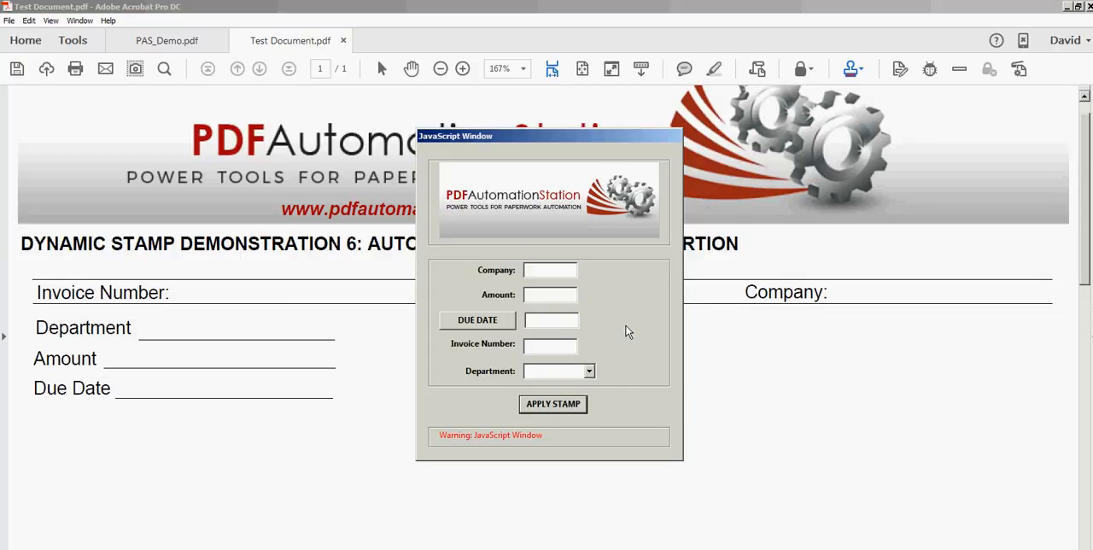
pyautogui.write('ABC Corp')
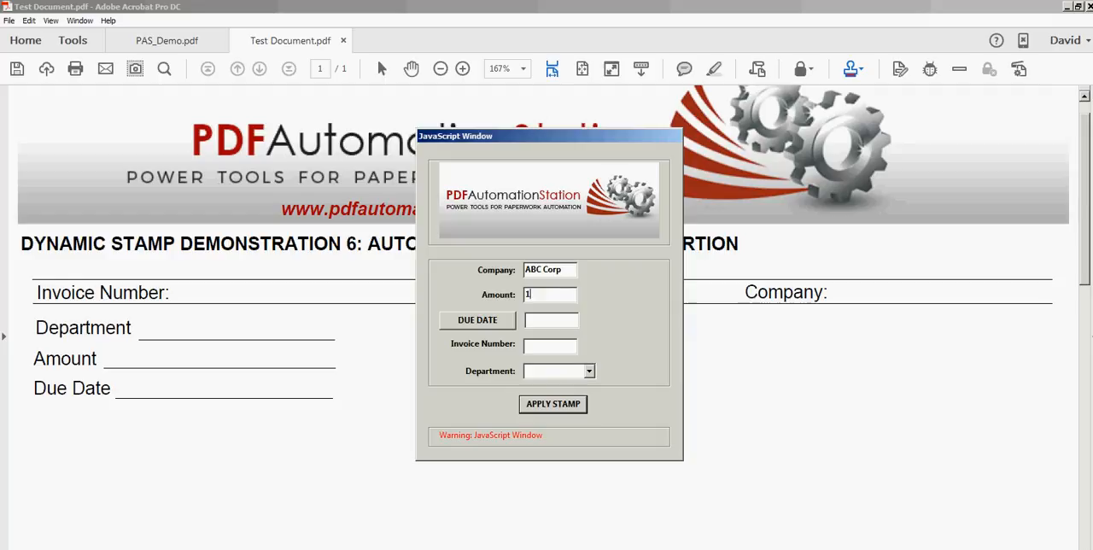
pyautogui.write('222.54')
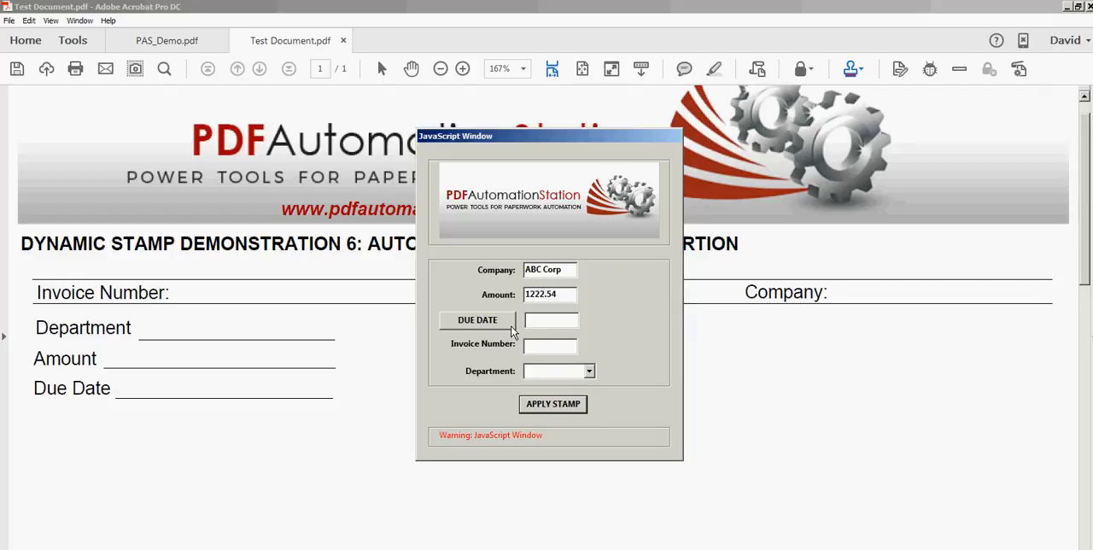
# Step: Set due date 08/31/2016, invoice 788787, department Advertising, and apply the stamp
pyautogui.click(477, 319)
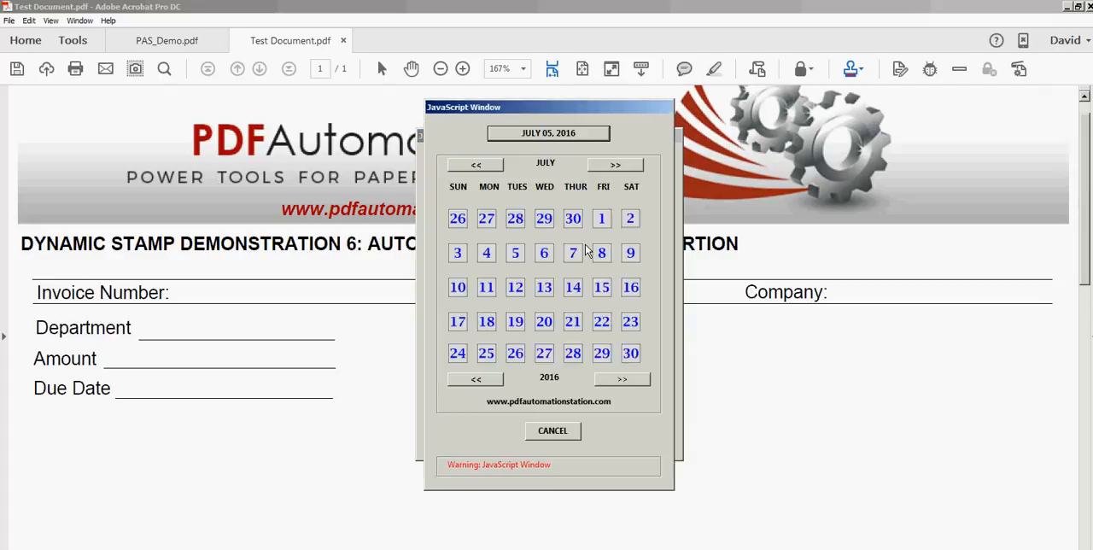
pyautogui.click(615, 164)
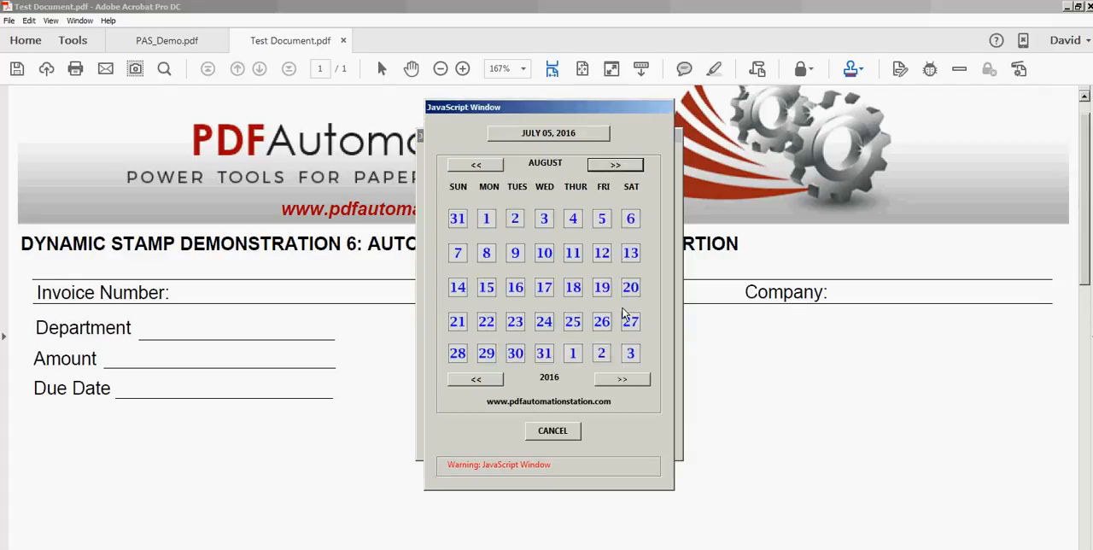
pyautogui.click(544, 353)
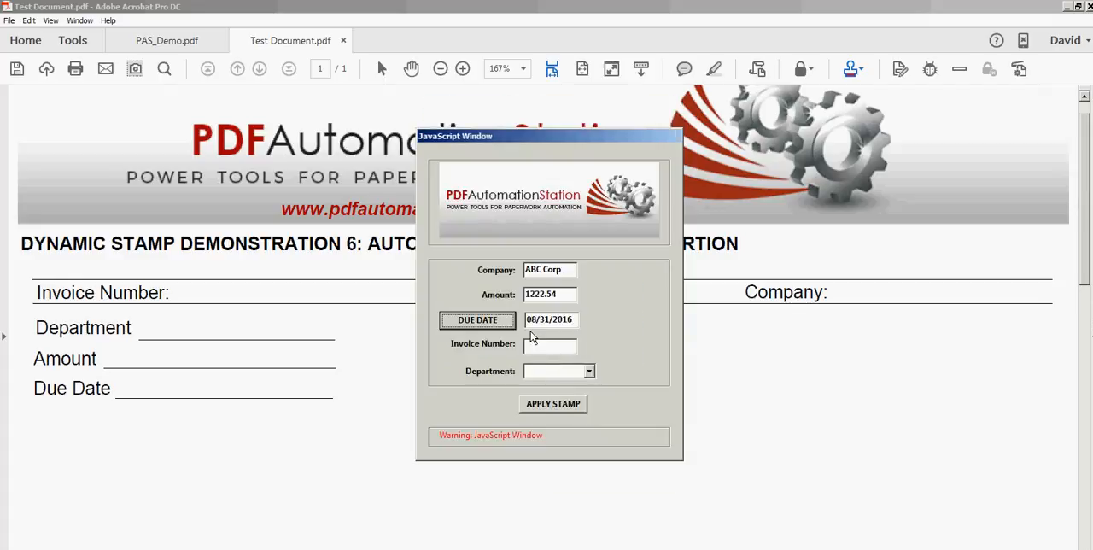
pyautogui.click(550, 343)
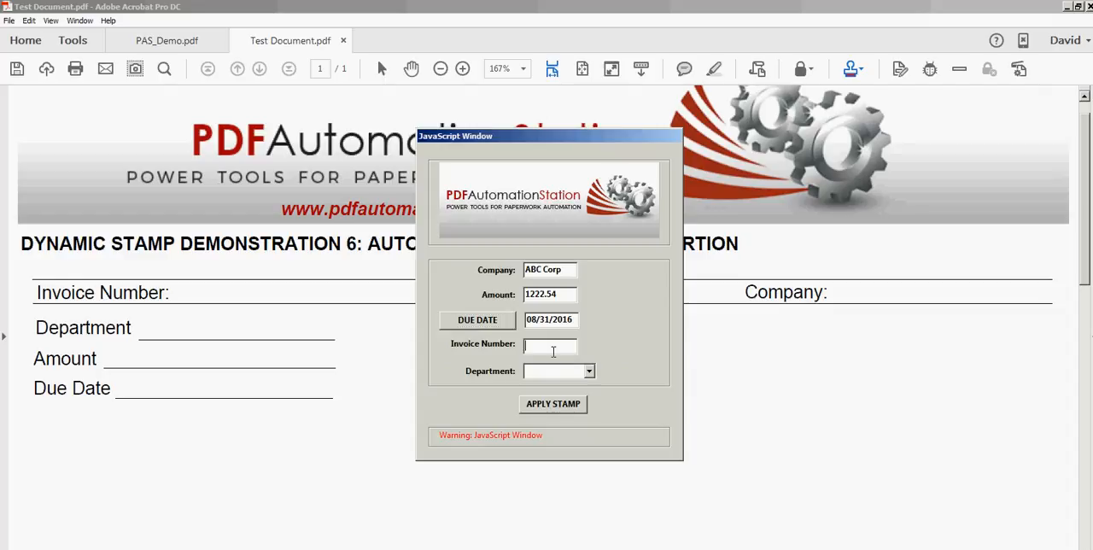
pyautogui.write('788787')
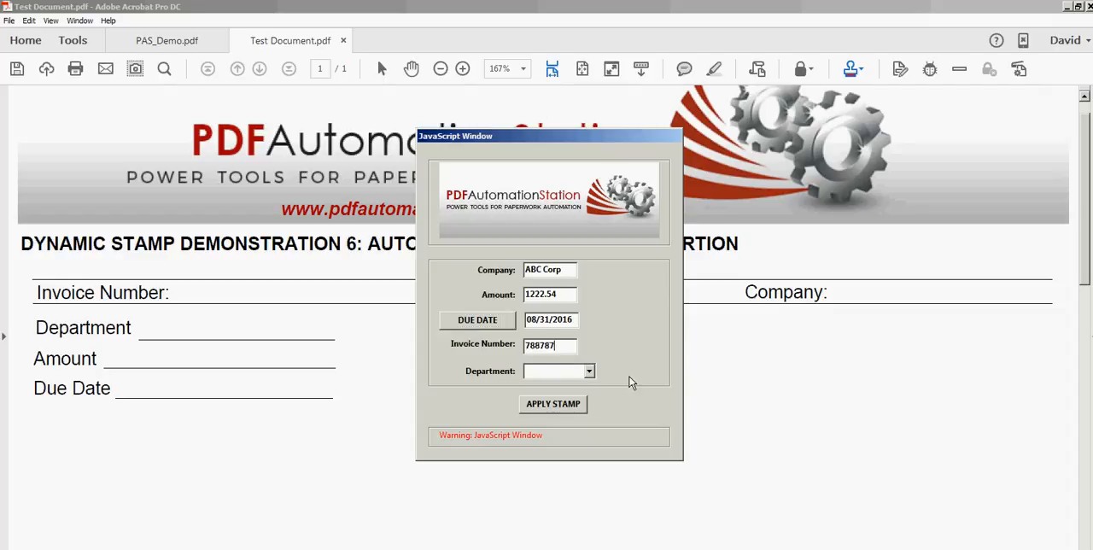
pyautogui.click(556, 371)
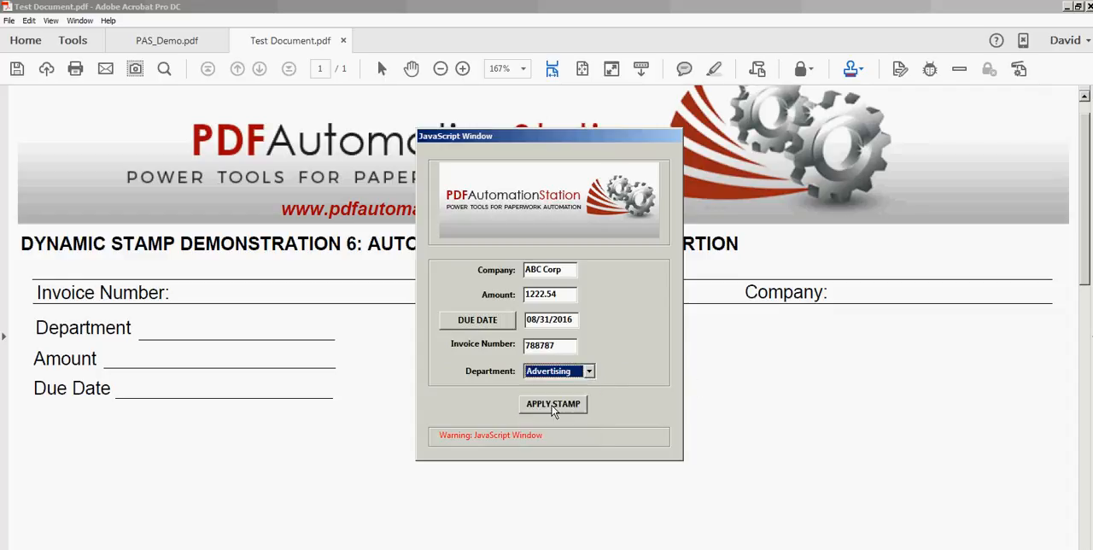
pyautogui.click(552, 404)
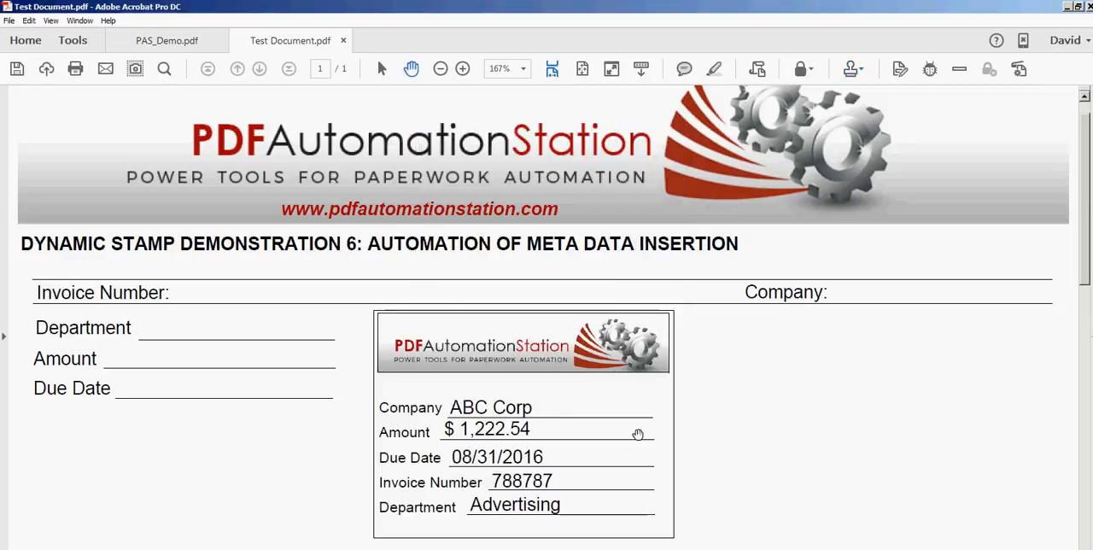
pyautogui.moveTo(587, 482)
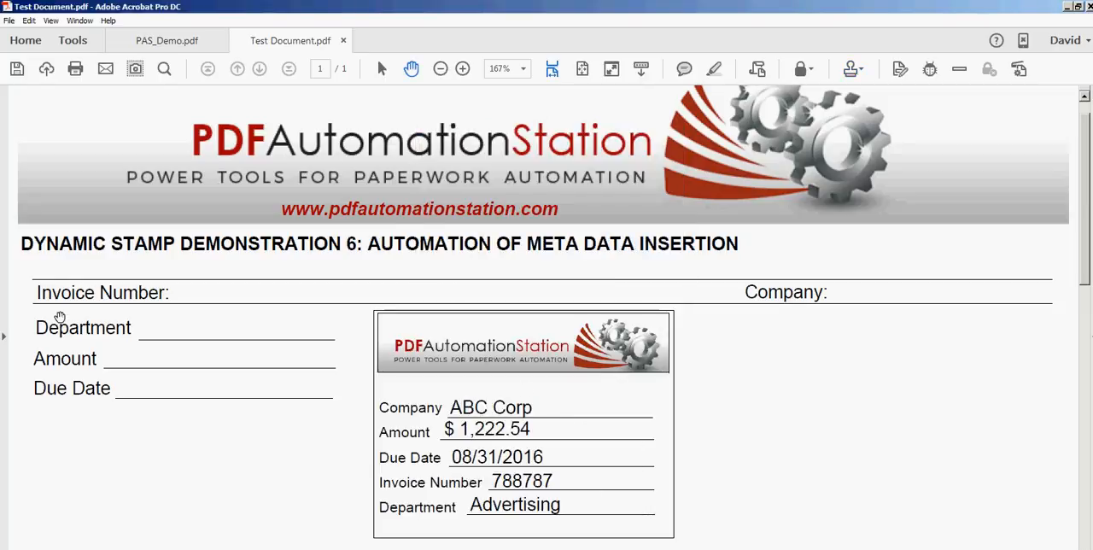
pyautogui.click(10, 20)
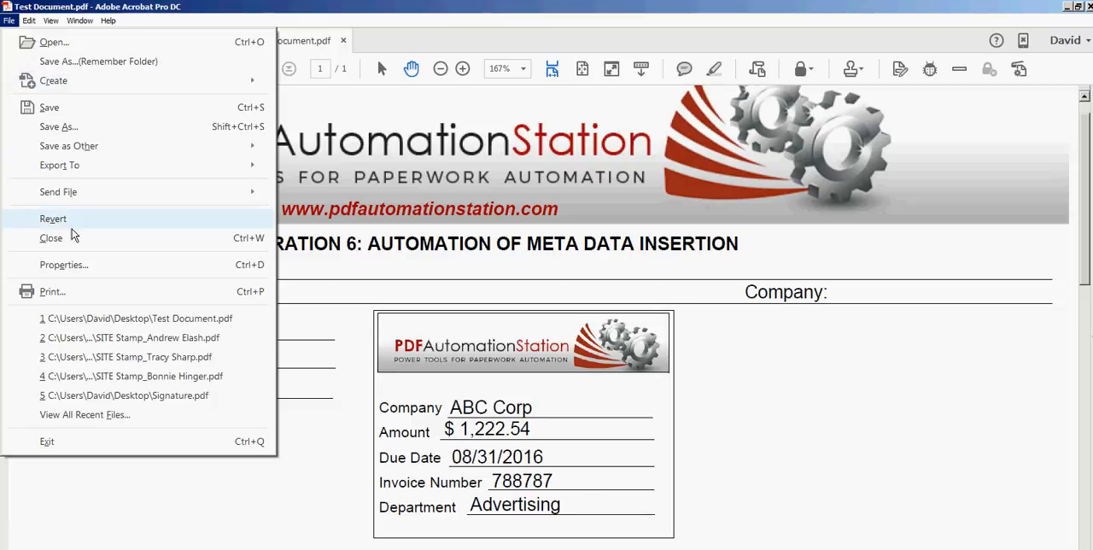
pyautogui.click(64, 264)
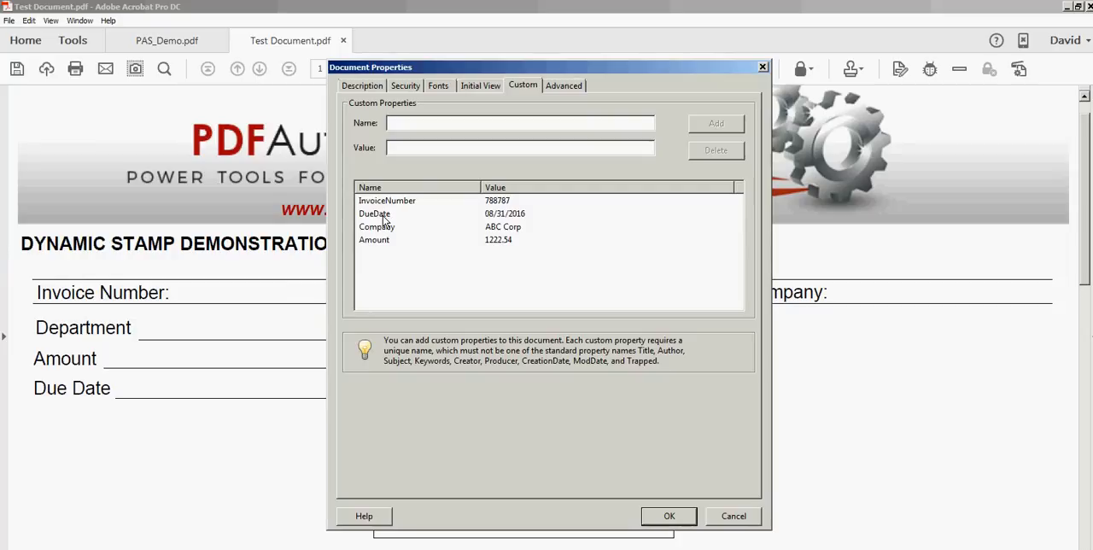
pyautogui.moveTo(389, 226)
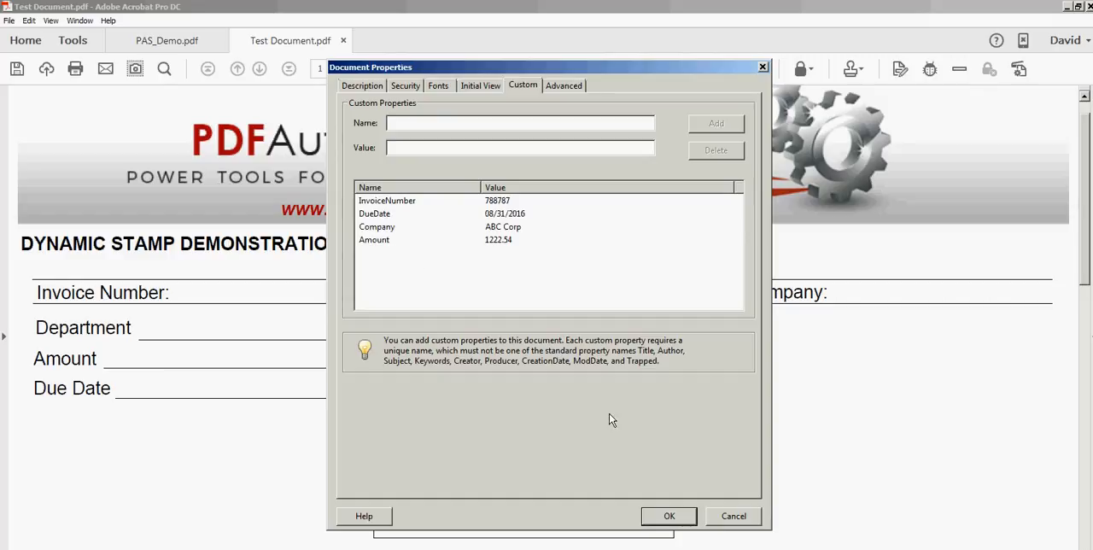
pyautogui.click(669, 516)
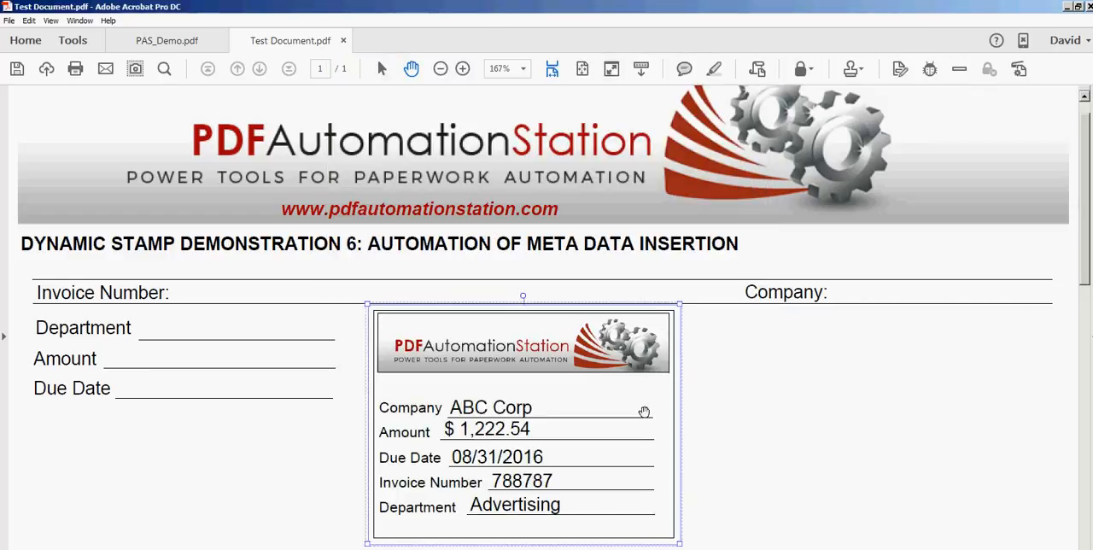
# Step: Delete the selected ABC Corp invoice stamp from the page
pyautogui.press('Delete')
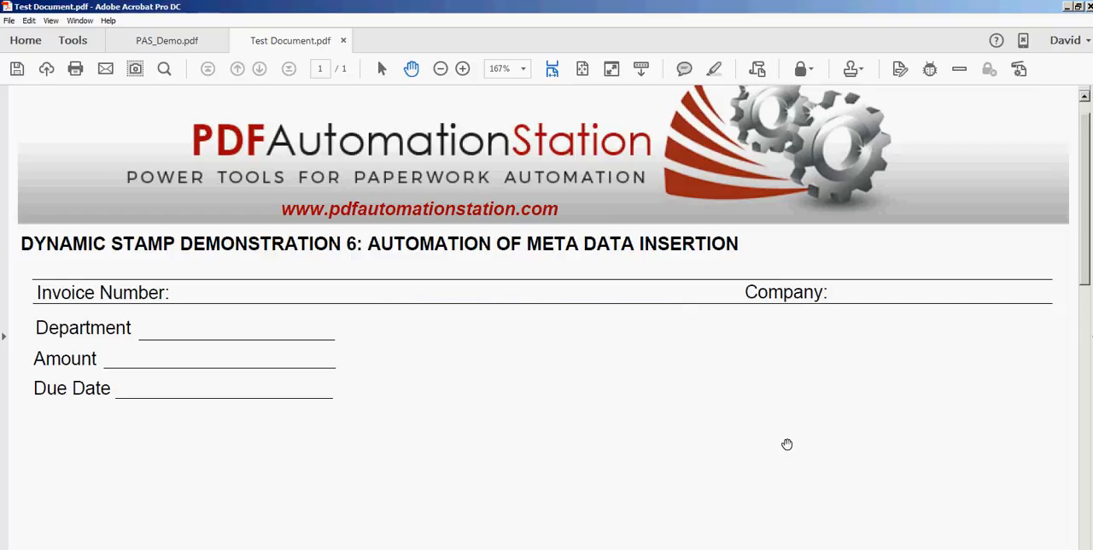
pyautogui.moveTo(471, 227)
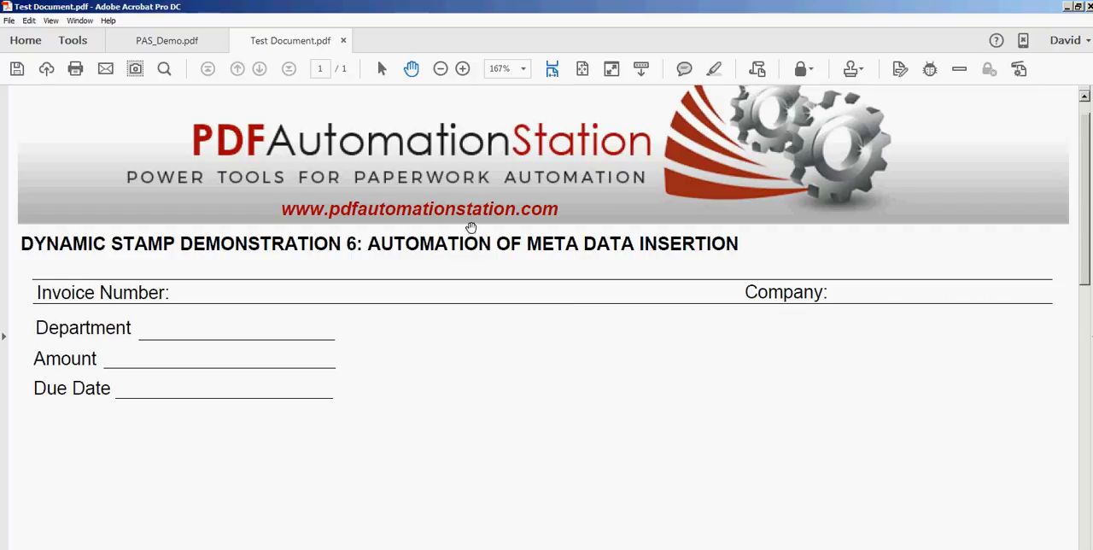